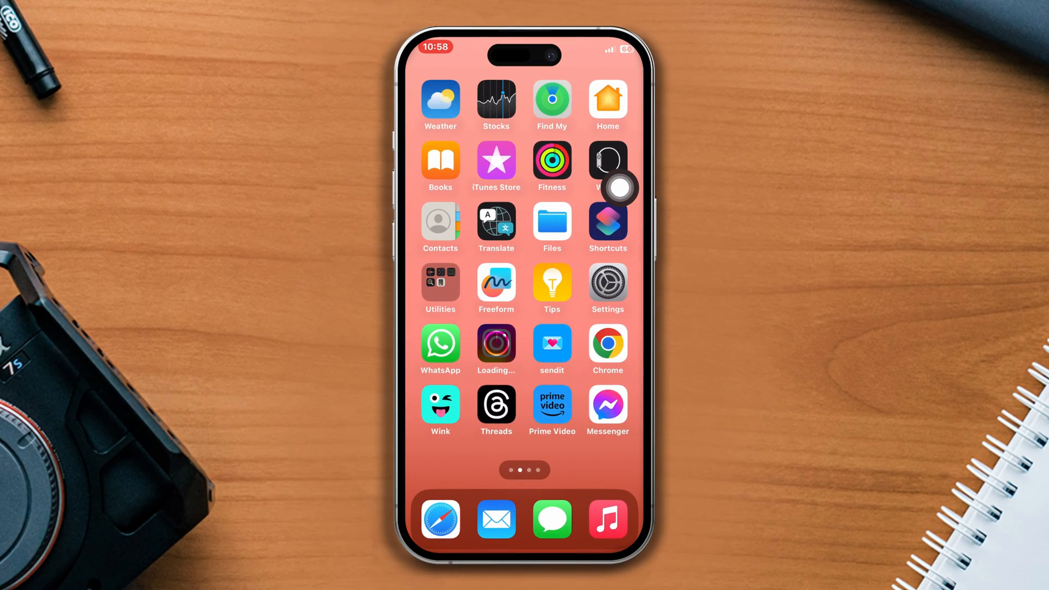
# Look over Settings > General, then return to the Home Screen page with App Store and Facebook.
pyautogui.hscroll(-3)
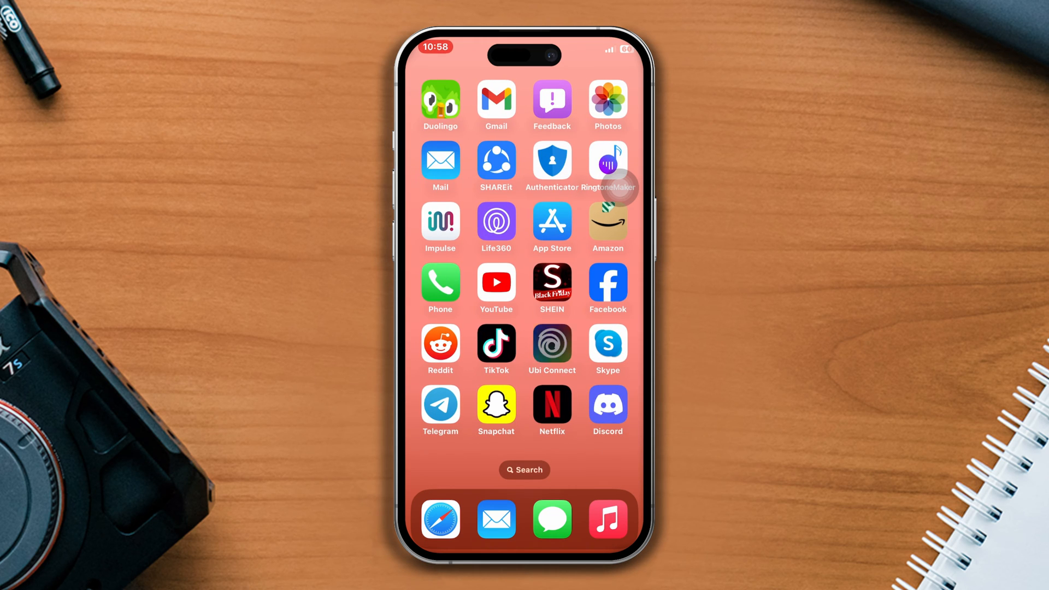
pyautogui.hscroll(-3)
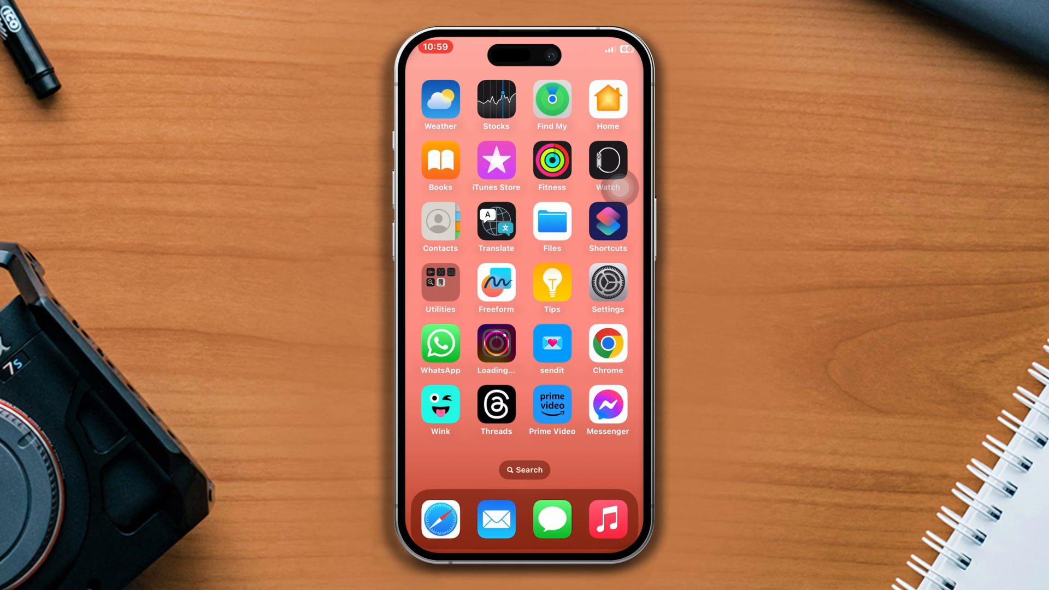
pyautogui.click(606, 288)
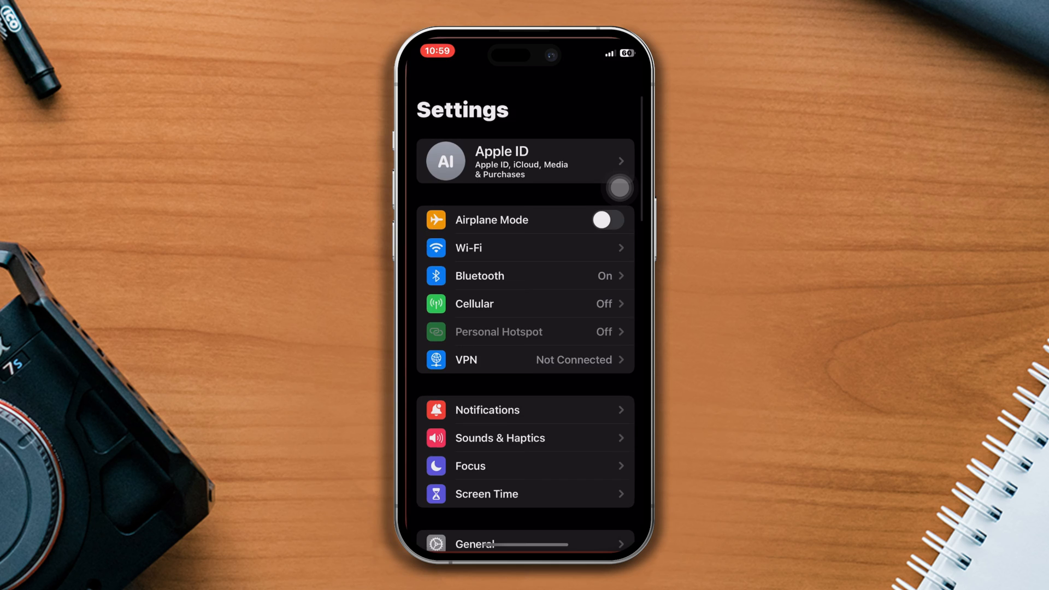
pyautogui.click(474, 542)
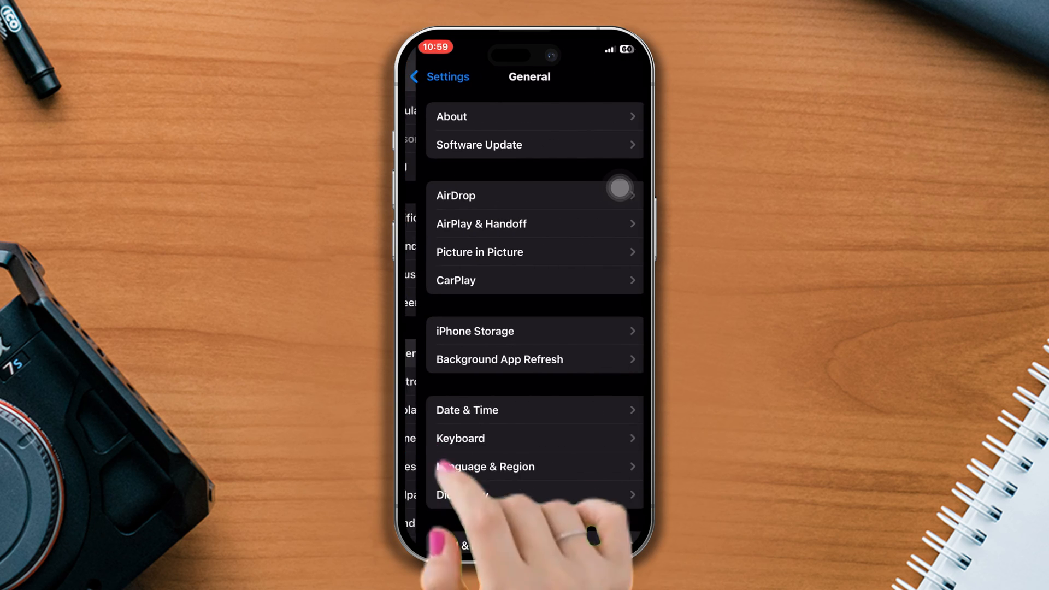
pyautogui.click(475, 329)
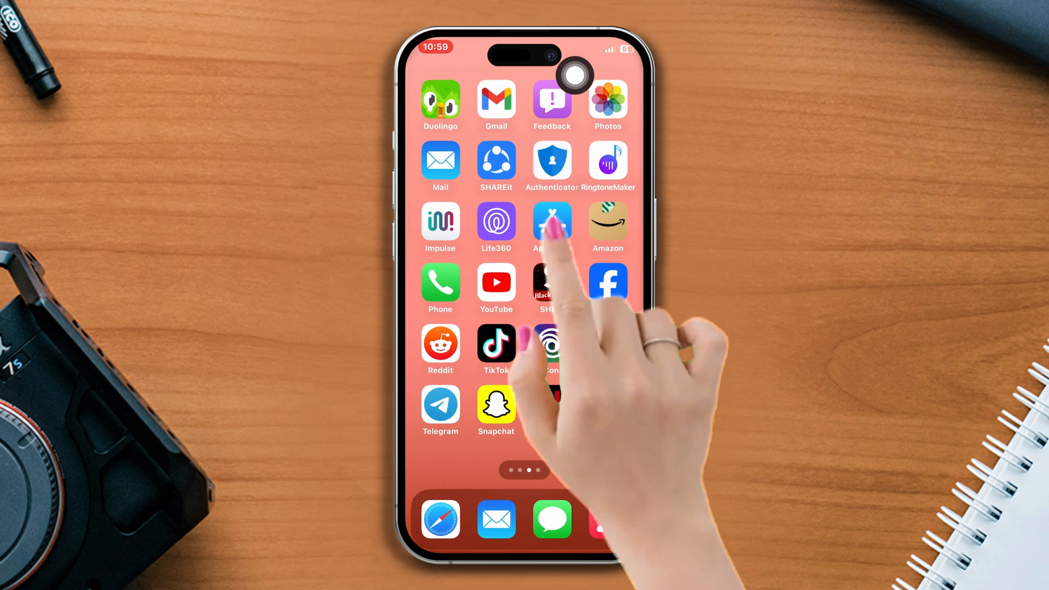
# Search App Store for 'facebook' and start its update, leaving it waiting to install.
pyautogui.click(551, 223)
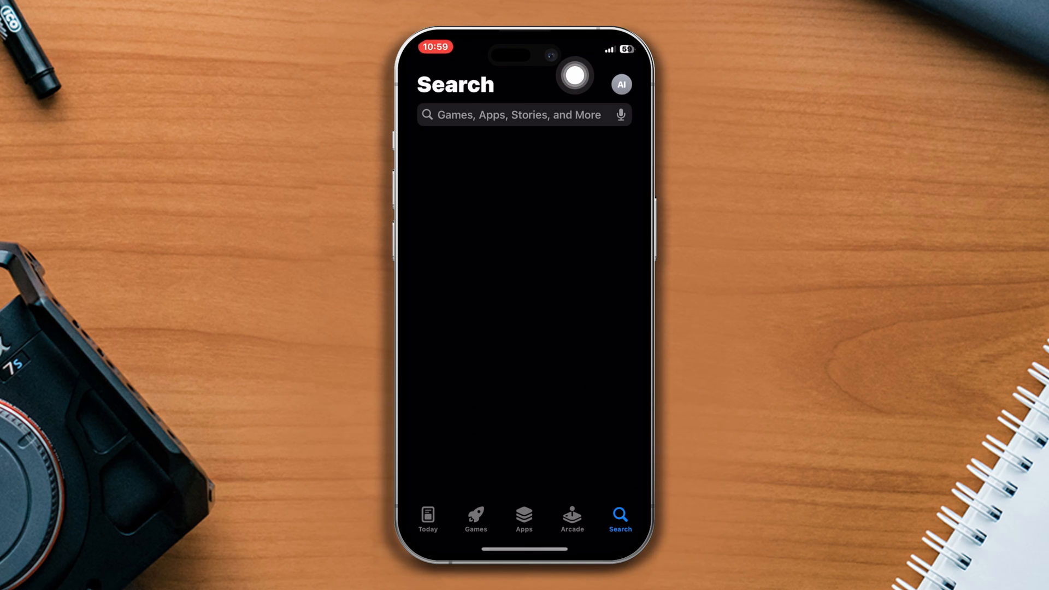
pyautogui.write('facebook')
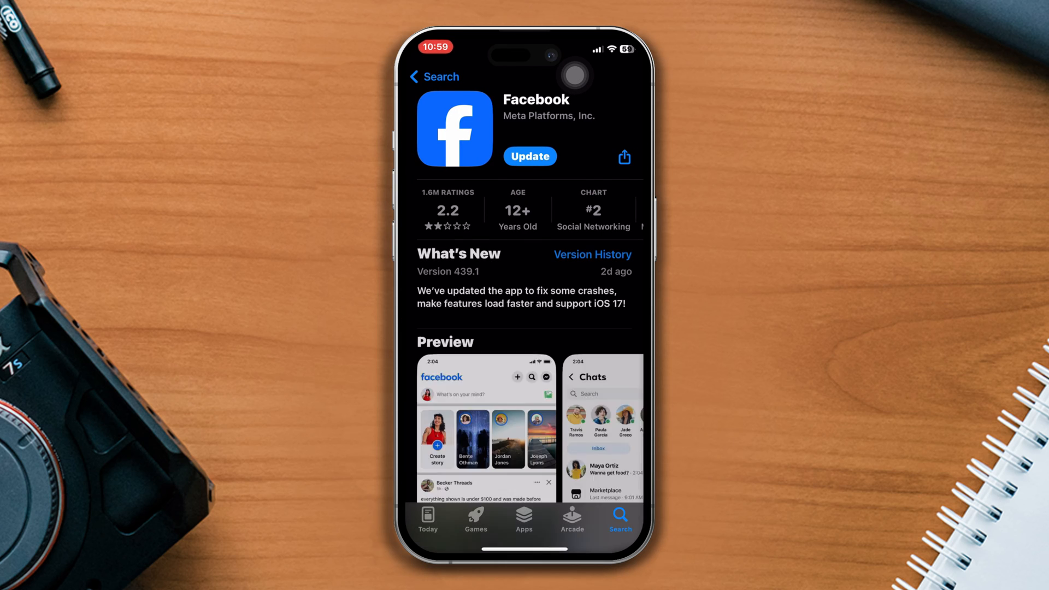
pyautogui.click(530, 156)
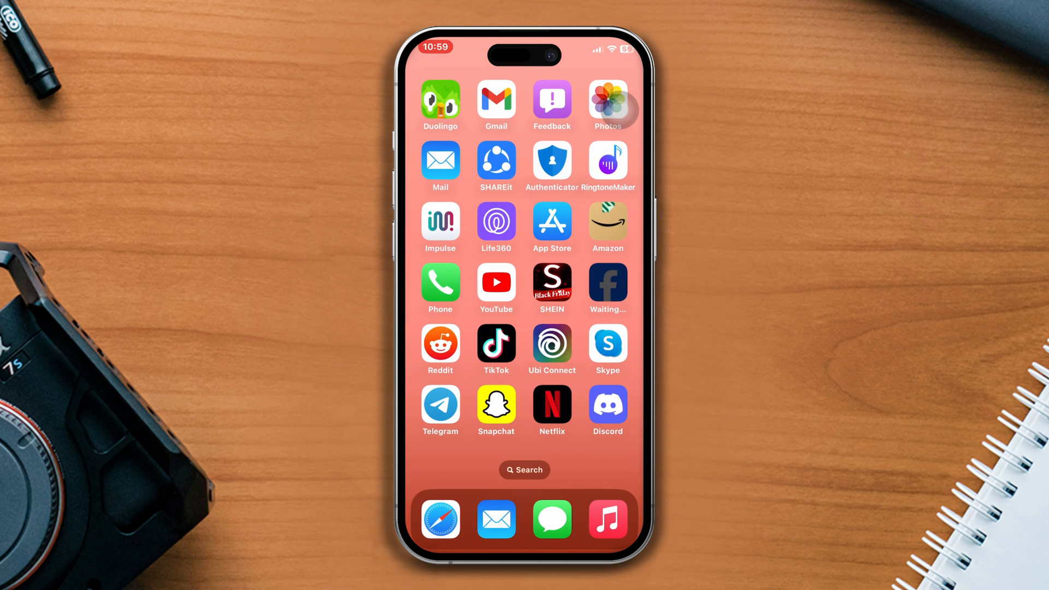
# Reach Facebook's entry in Settings > General > iPhone Storage.
pyautogui.hscroll(-3)
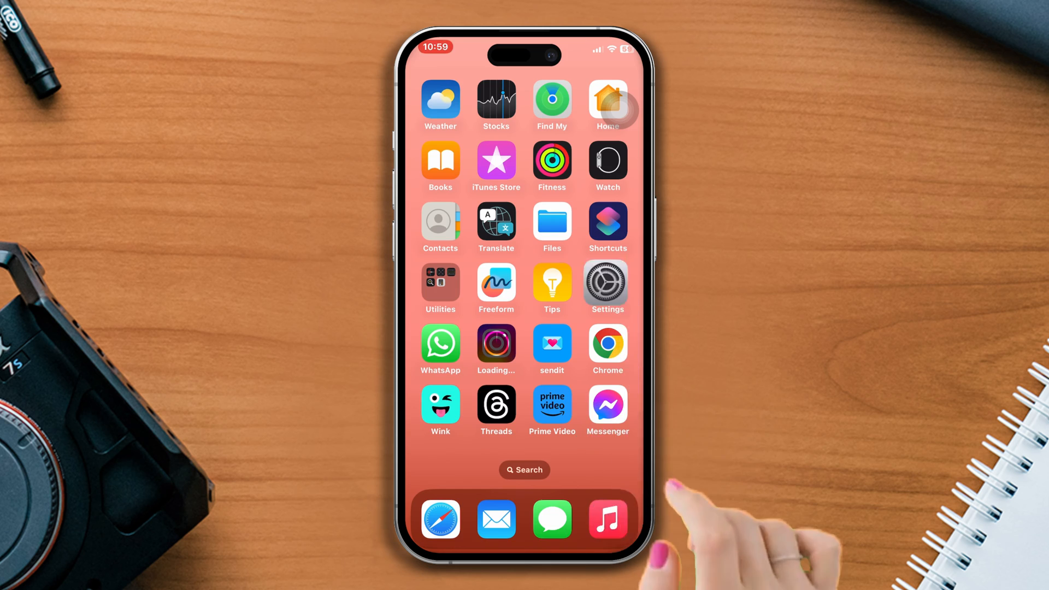
pyautogui.click(605, 284)
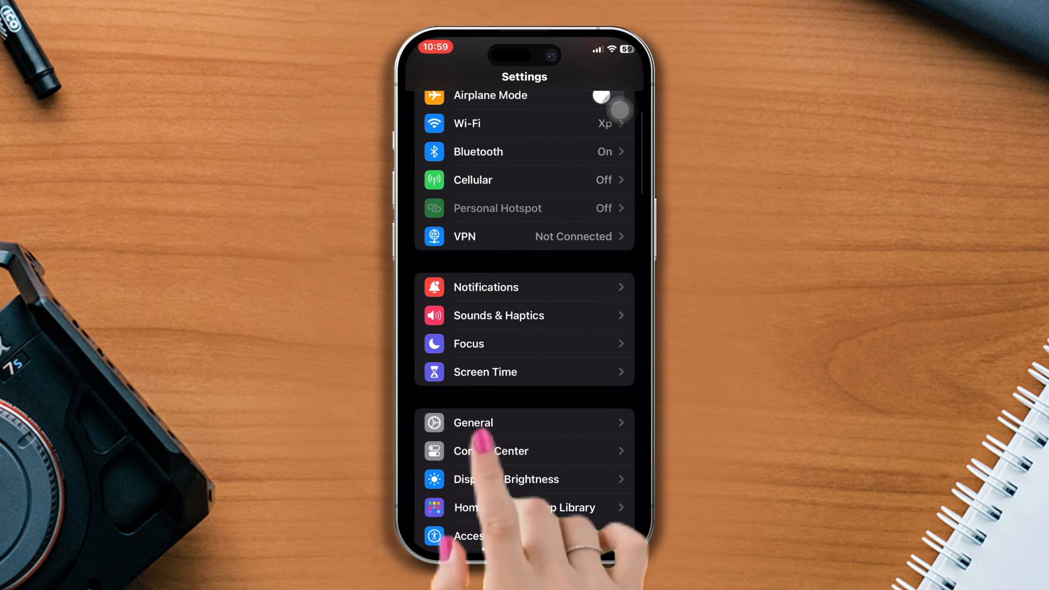
pyautogui.click(473, 422)
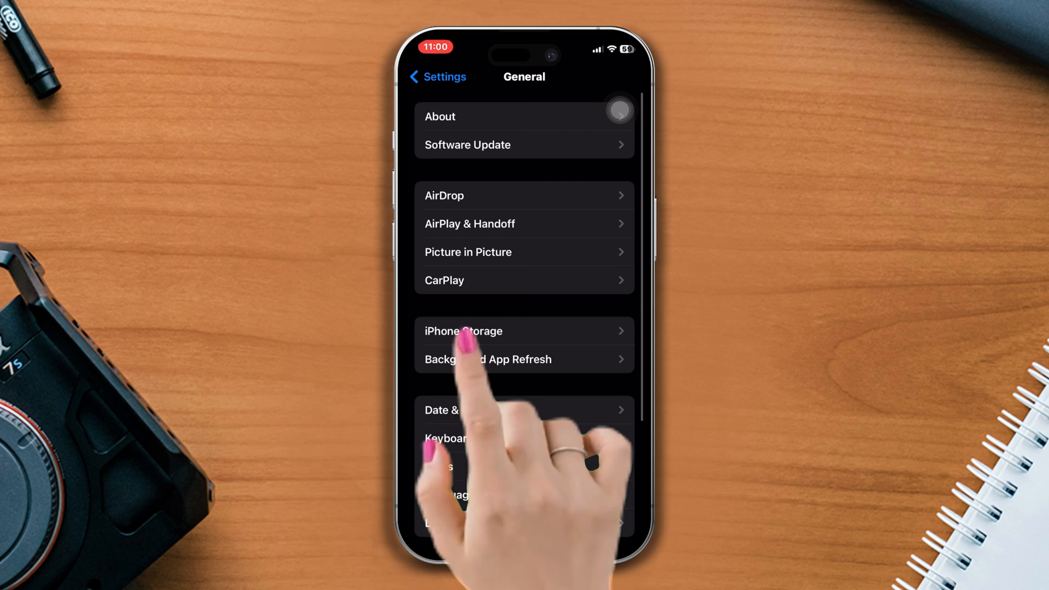
pyautogui.click(463, 331)
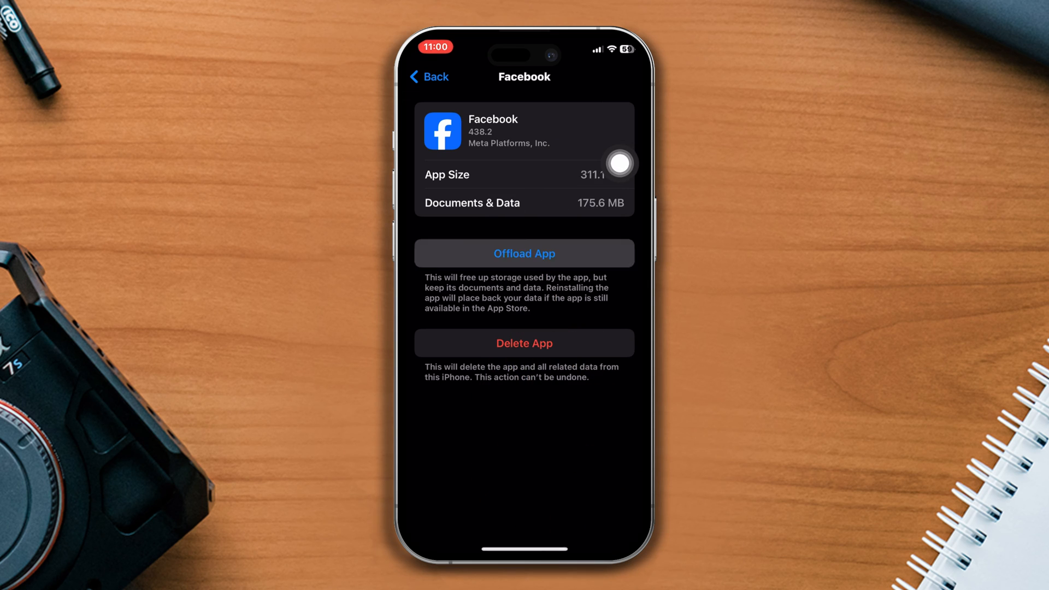
# Offload the Facebook app, confirm it, then reinstall it.
pyautogui.click(524, 253)
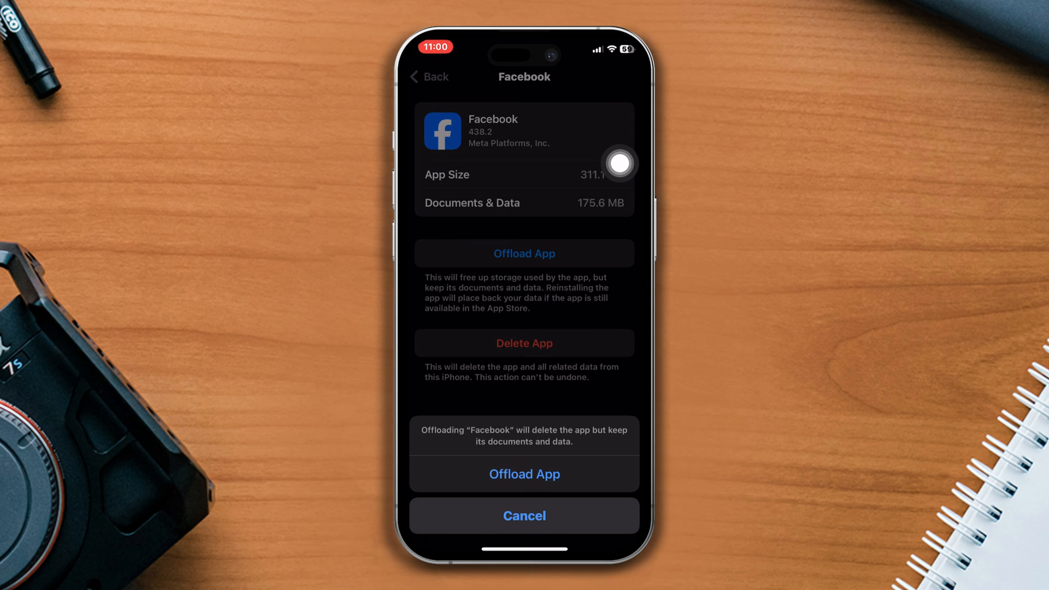
pyautogui.click(524, 474)
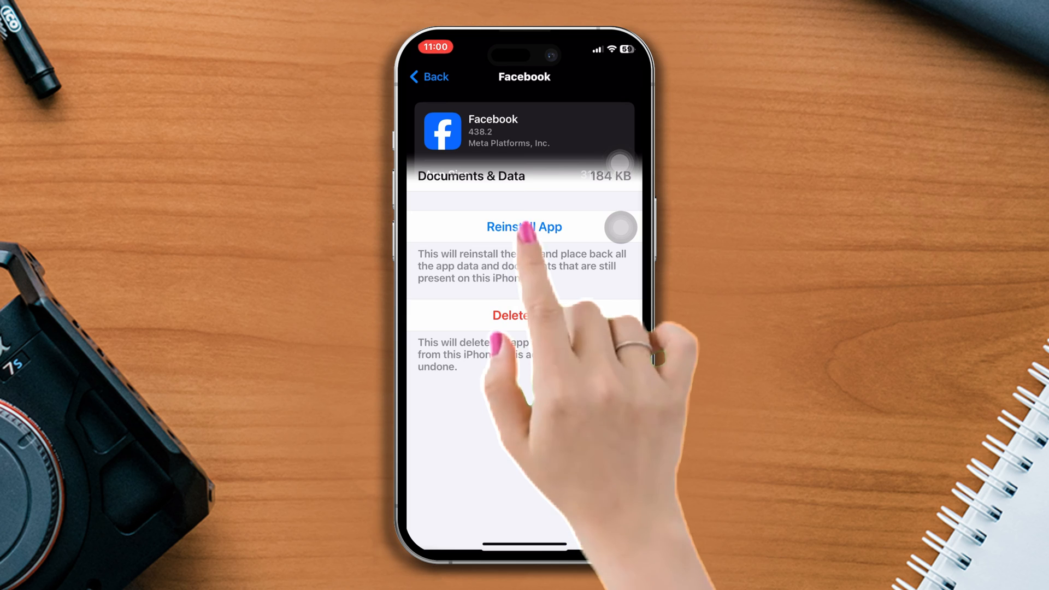
pyautogui.click(524, 226)
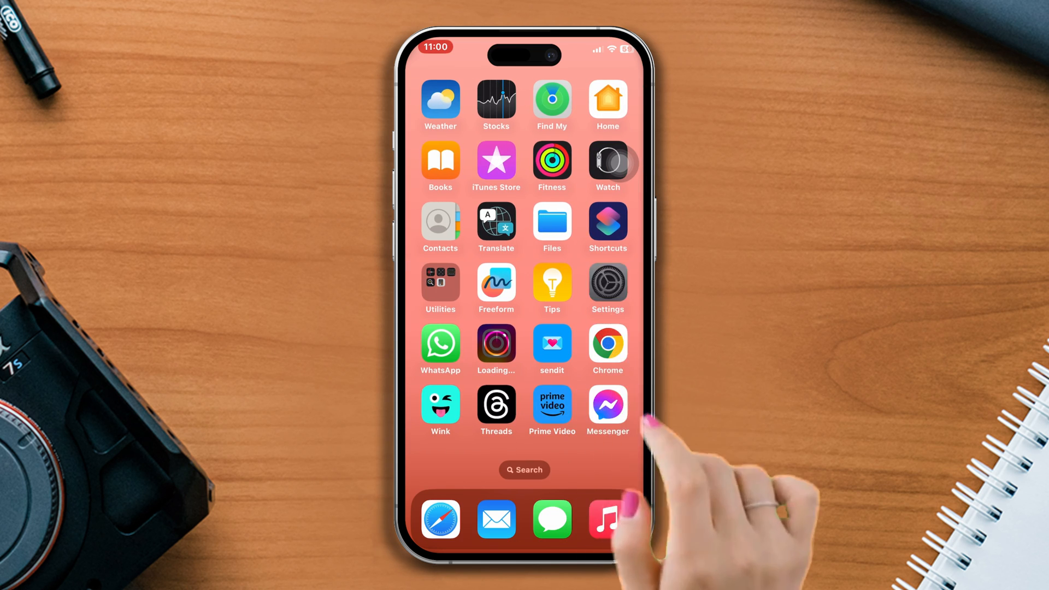
# Switch Background App Refresh from Wi-Fi to Off for the whole iPhone.
pyautogui.click(607, 288)
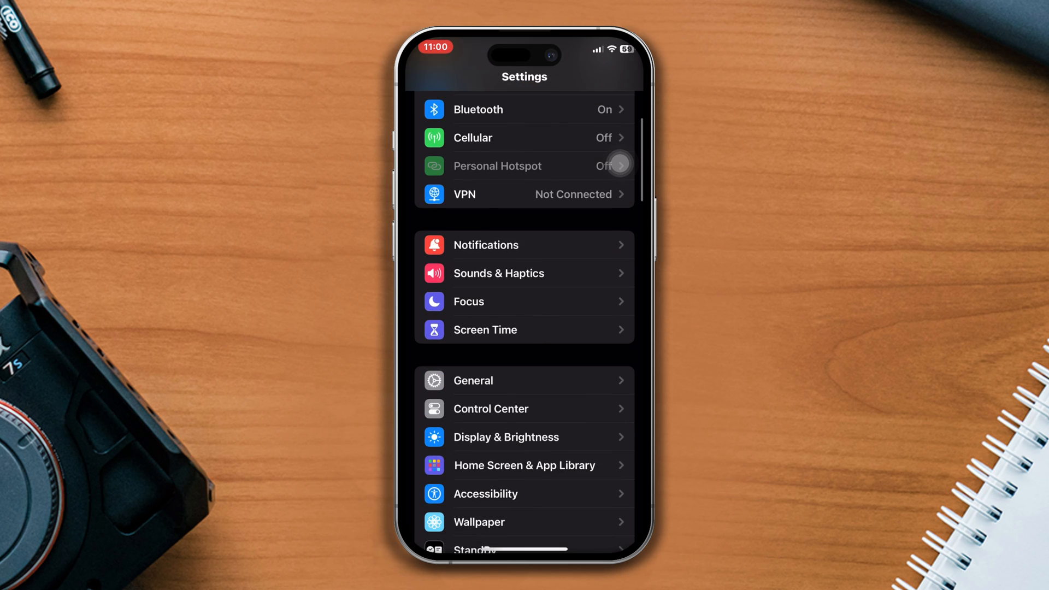
pyautogui.click(472, 380)
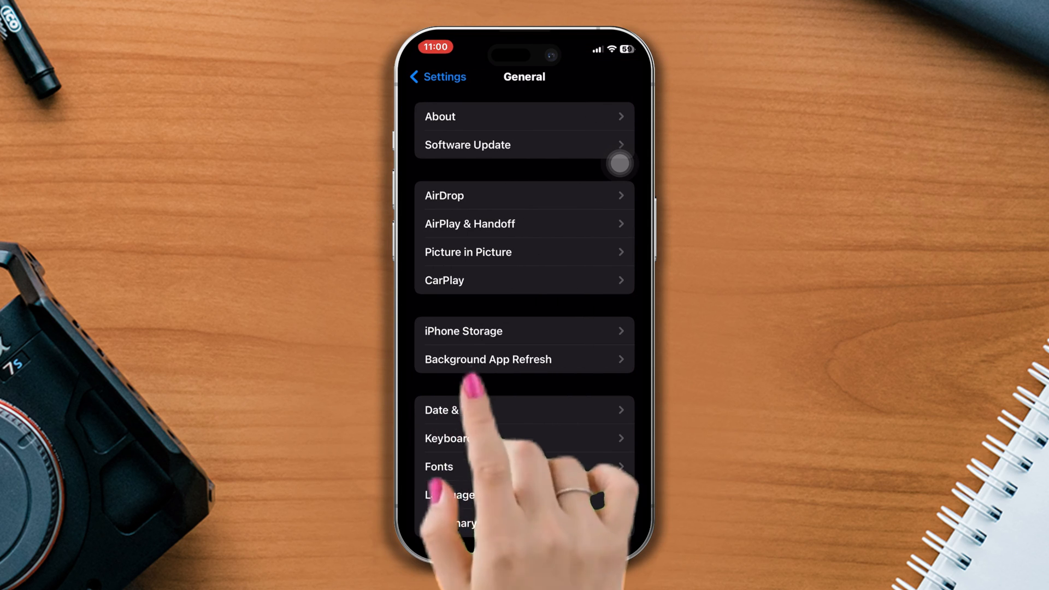
pyautogui.click(487, 359)
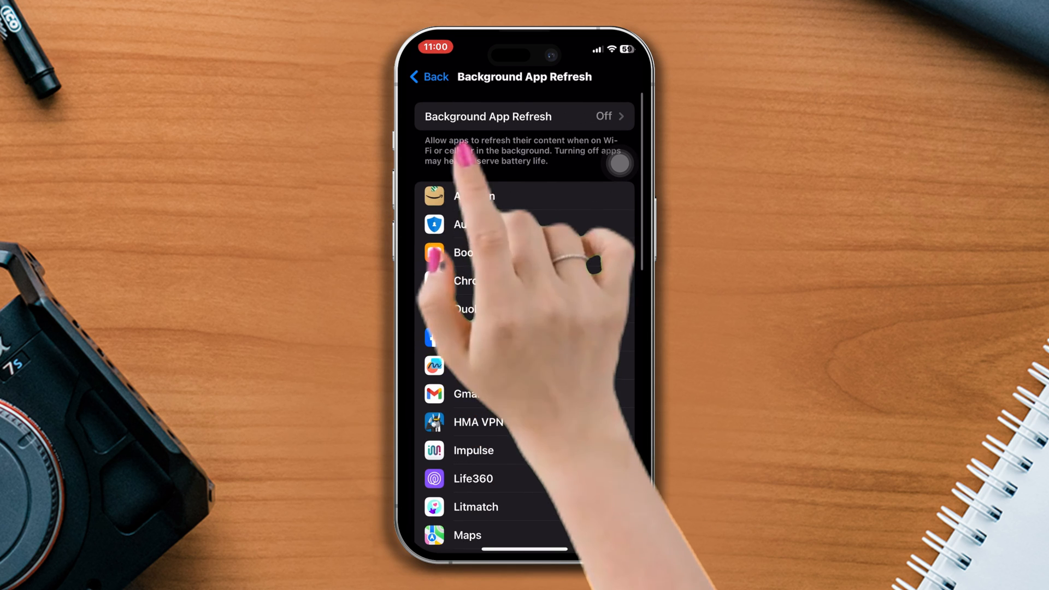
pyautogui.click(525, 116)
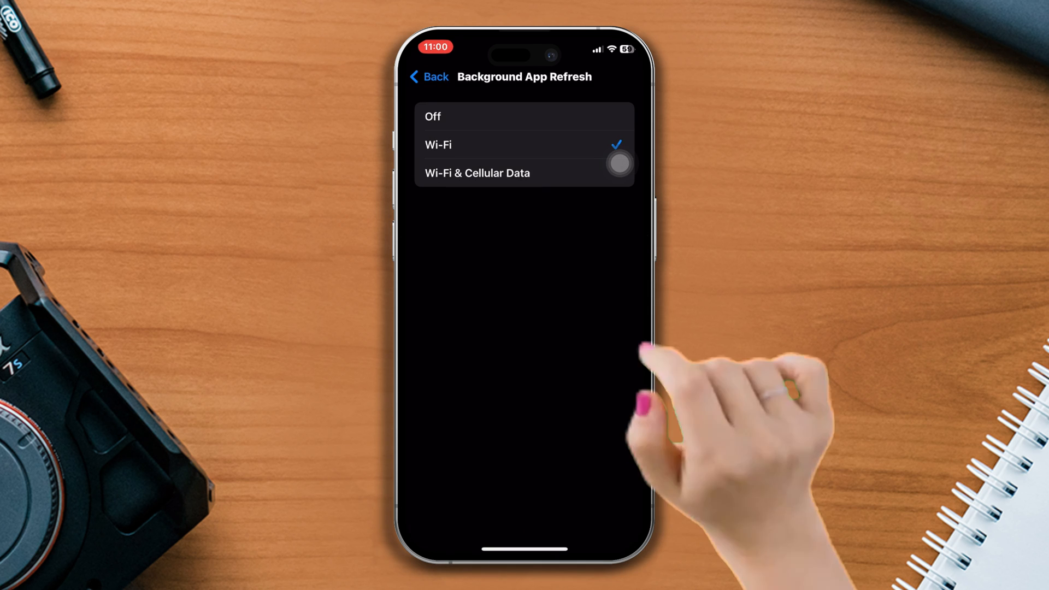
pyautogui.click(431, 117)
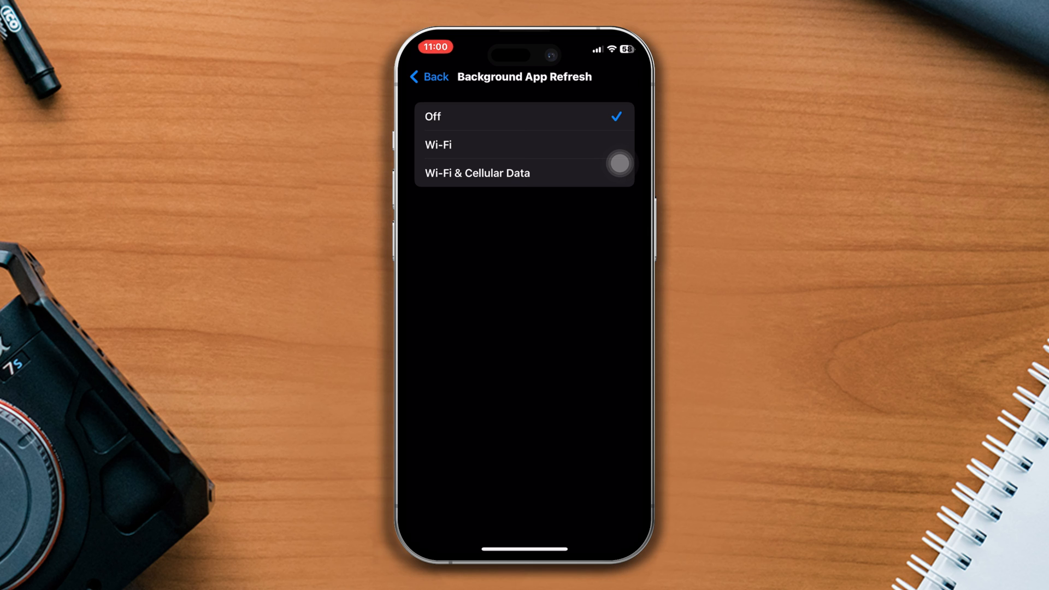